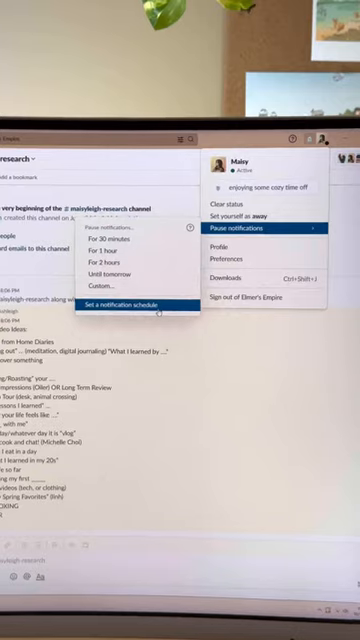
Reach Slack's notification schedule settings showing allowed notification days and hours.
{"action": "left_click", "coordinate": [114, 300]}
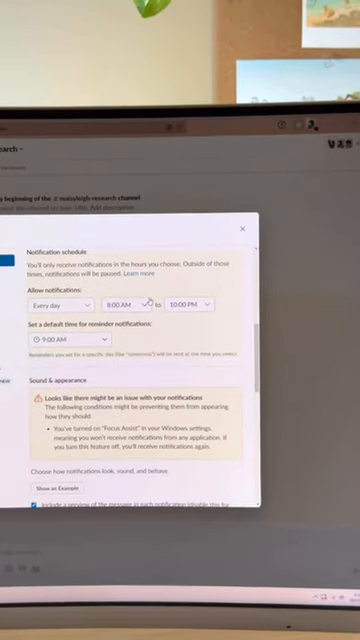